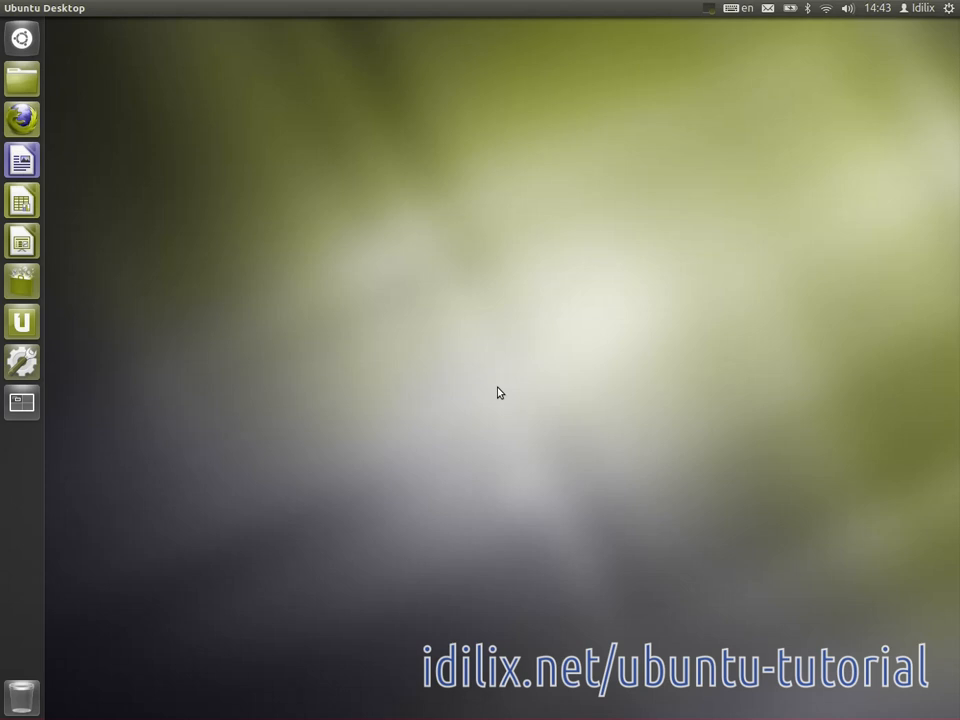
mouse_move(218, 196)
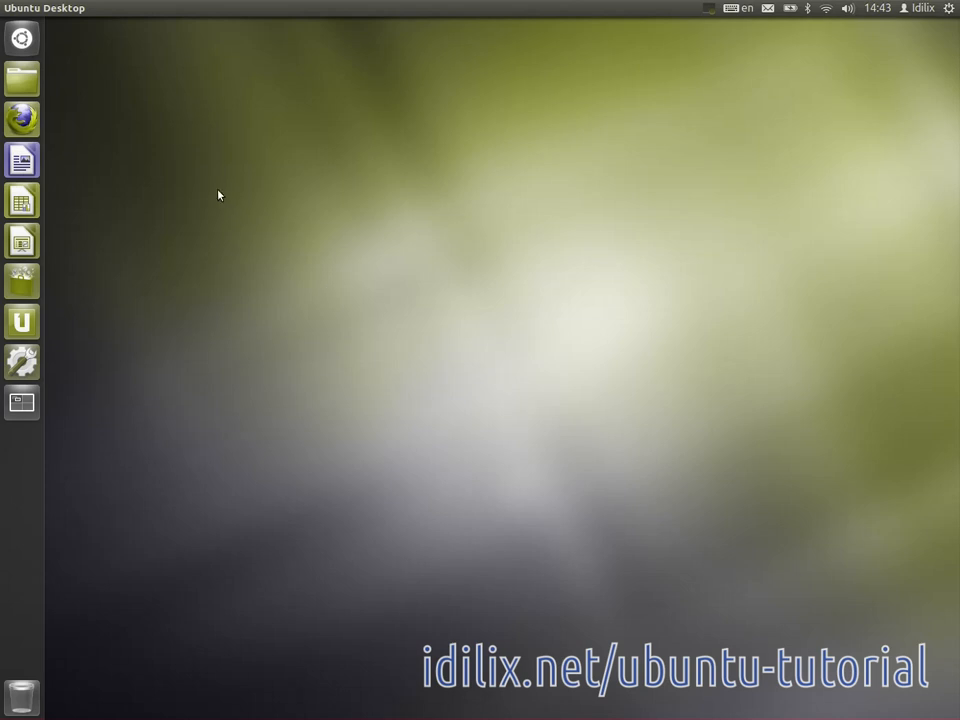
mouse_move(22, 38)
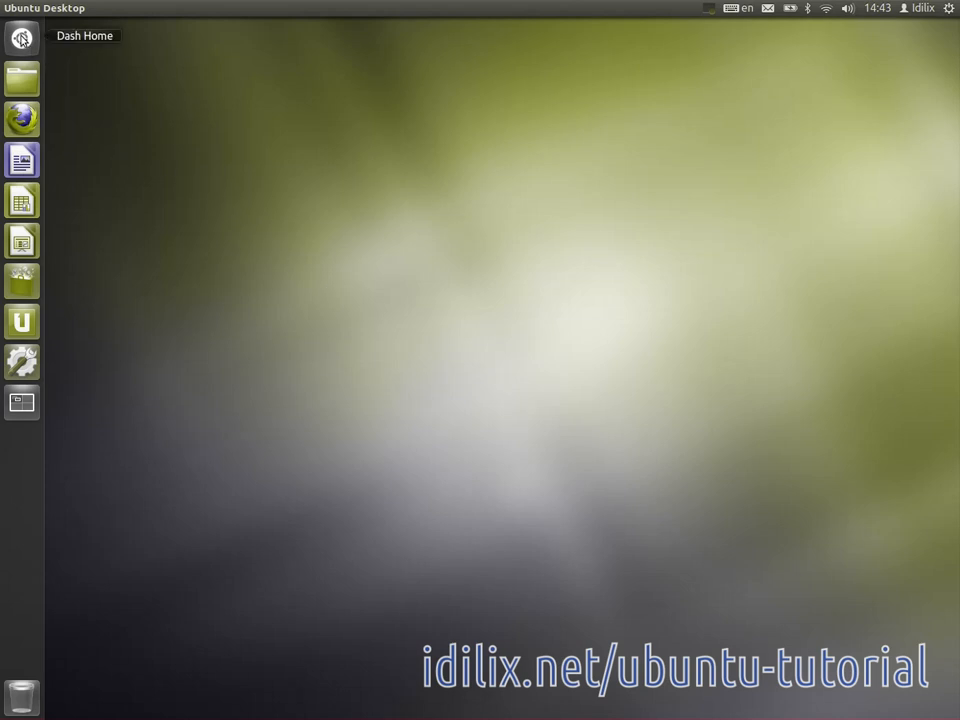
Search the Dash for 'sys' and launch System Monitor showing its process list
type("win")
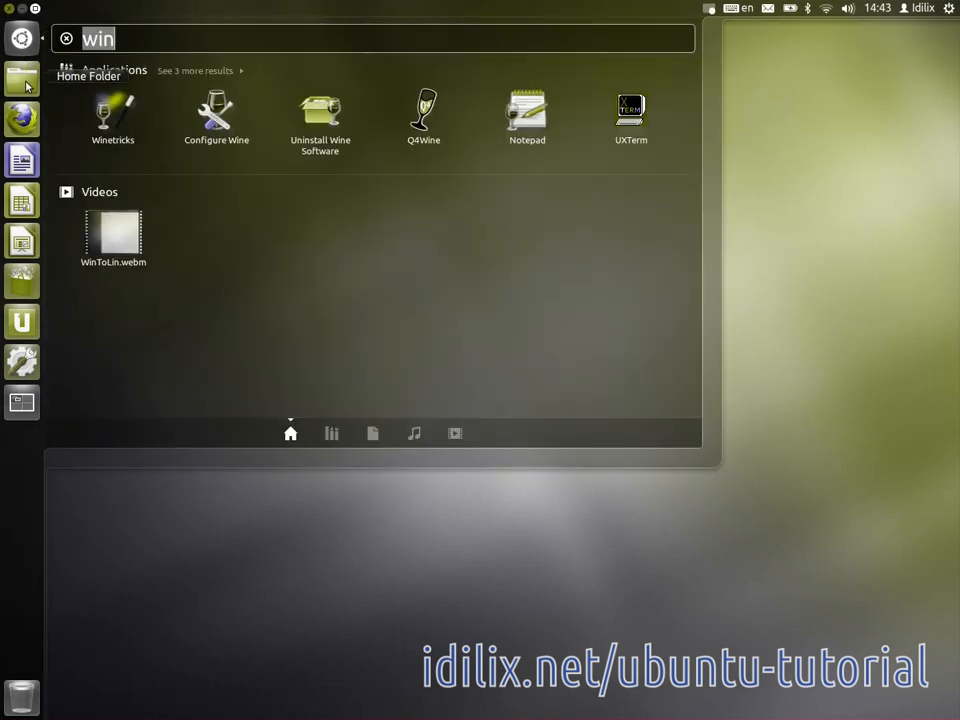
type("system")
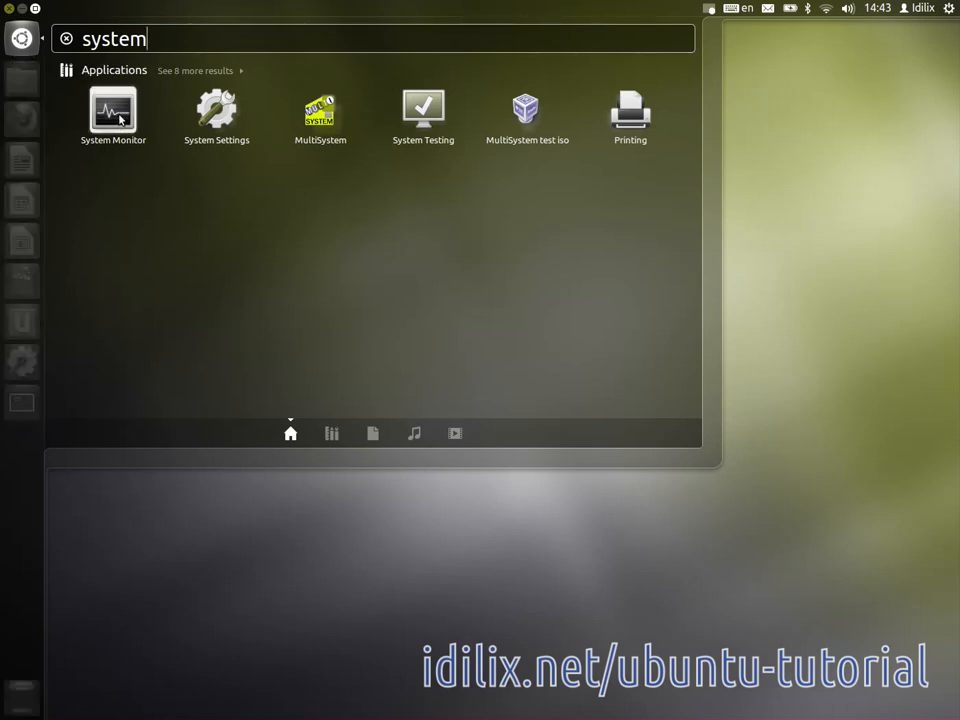
key("Escape")
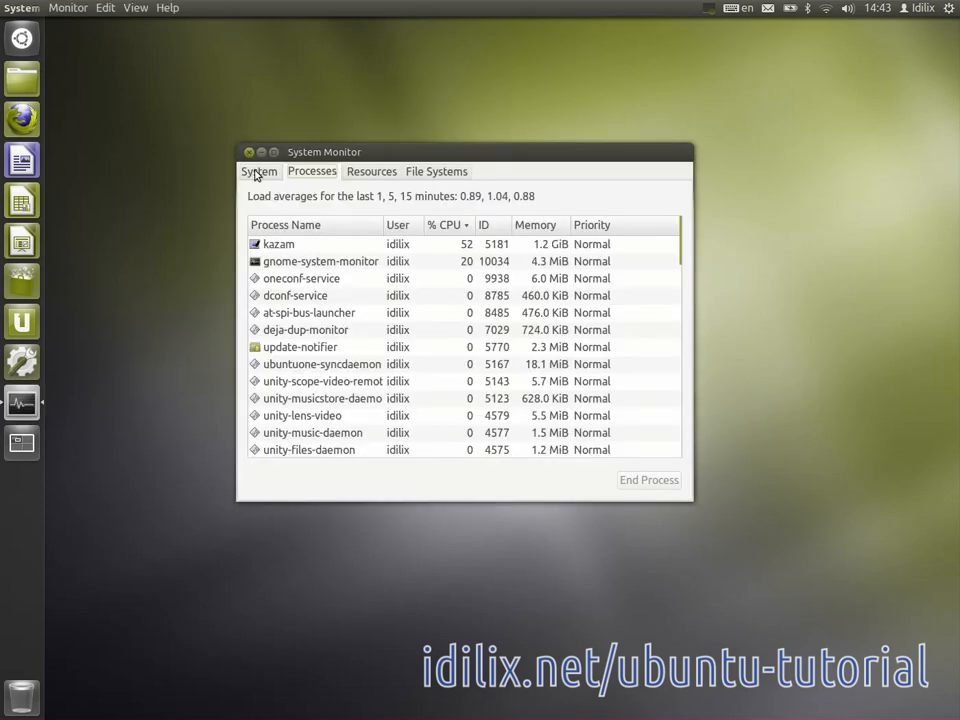
Review the System details, the Resources history graphs, then the File Systems table for /dev/sda1
left_click(260, 172)
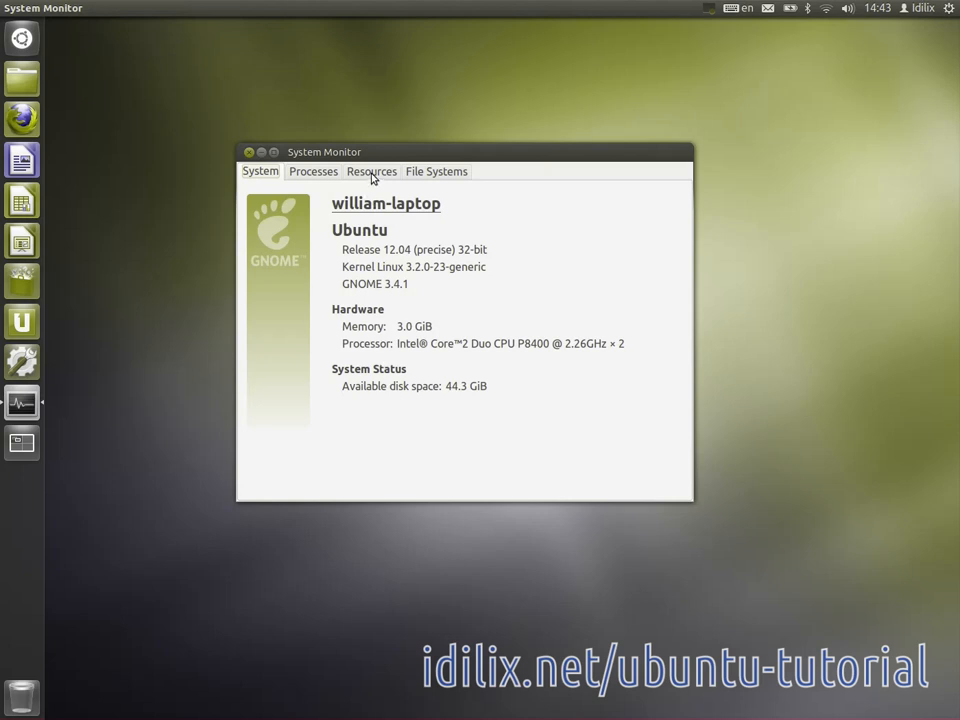
left_click(370, 172)
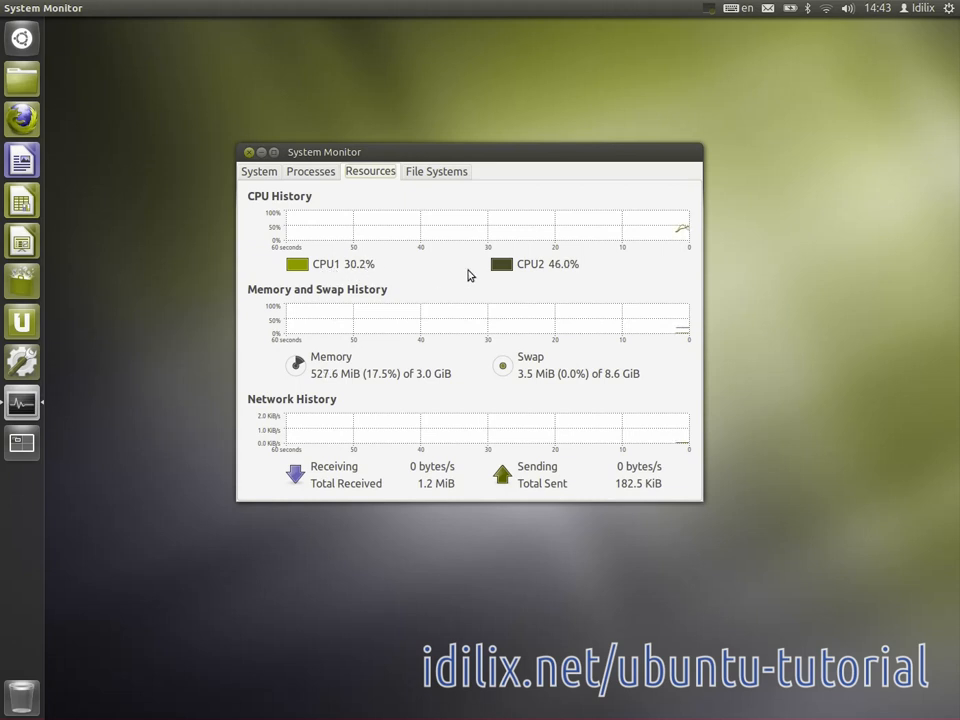
mouse_move(322, 438)
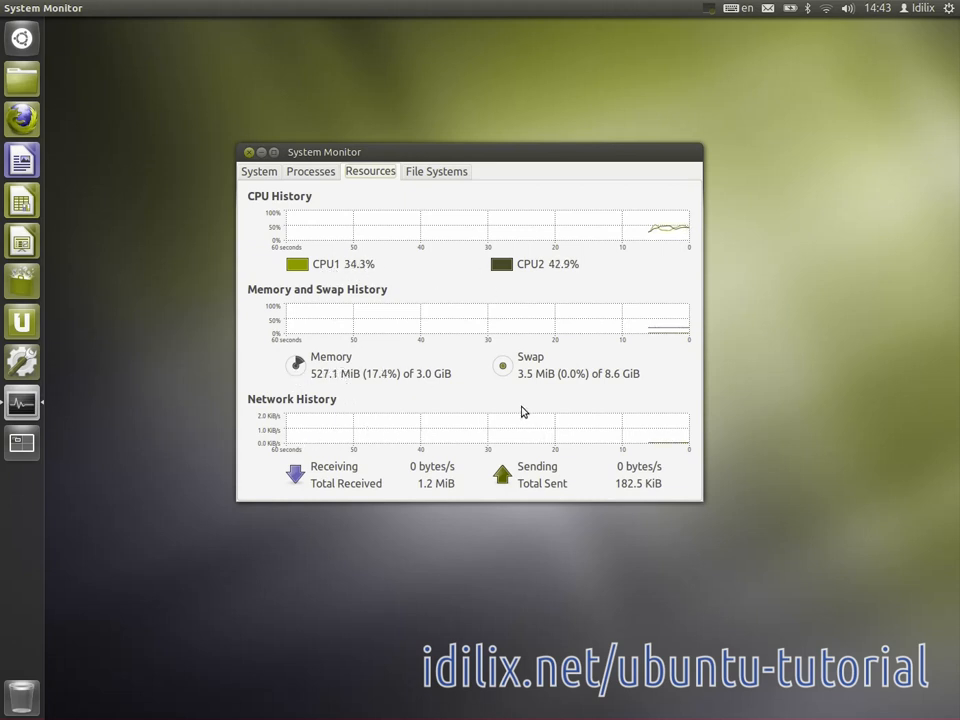
left_click(436, 172)
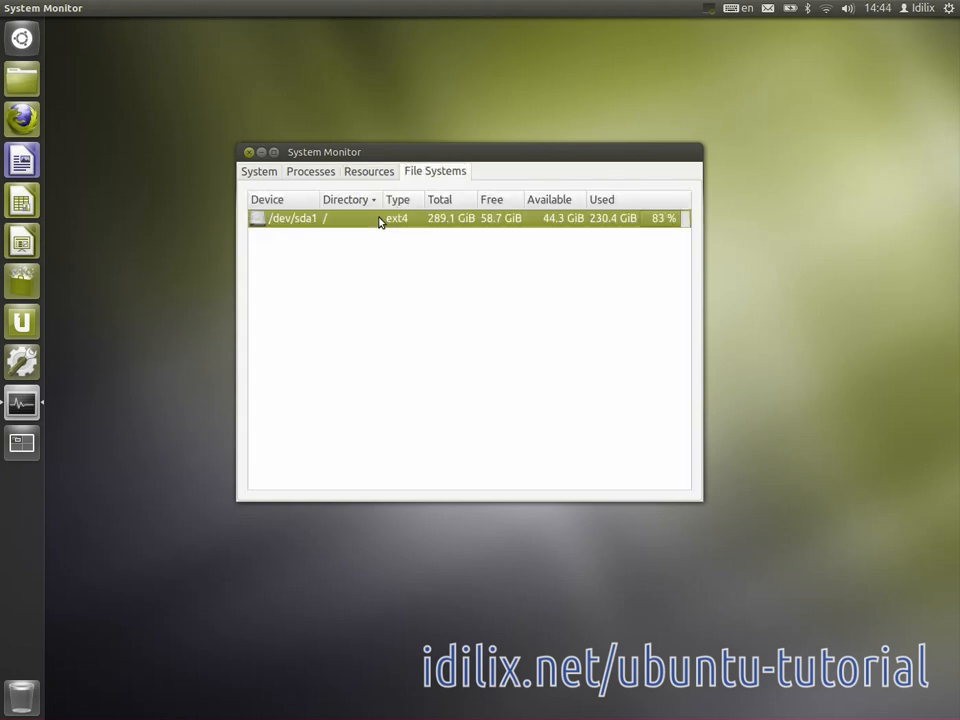
Return to the Processes list and scroll through its entries from kazam down to gnome-session
left_click(310, 172)
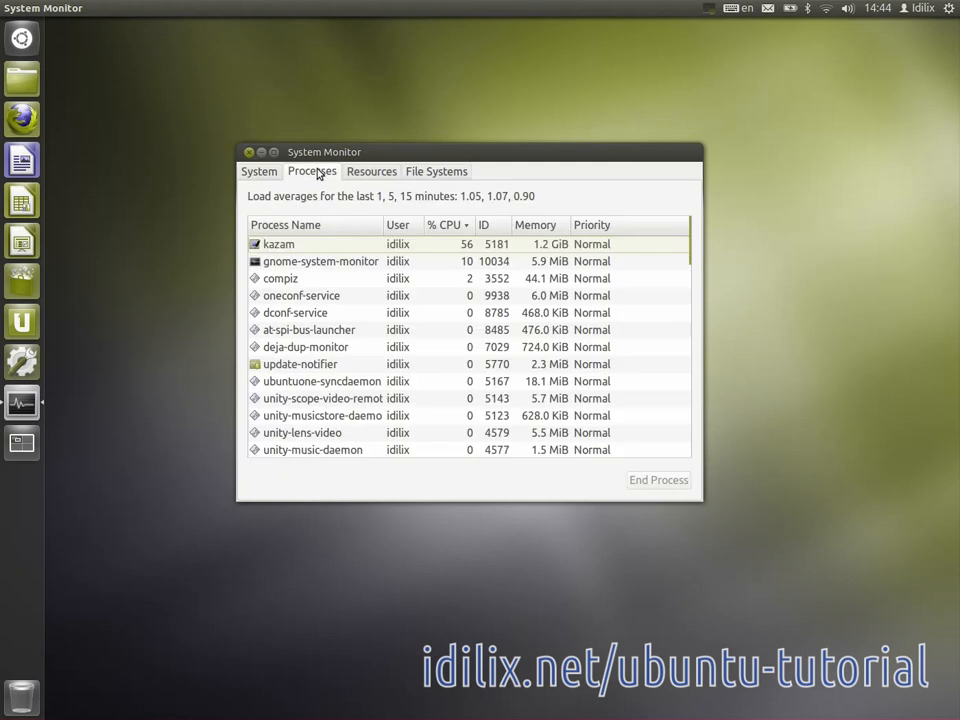
mouse_move(428, 294)
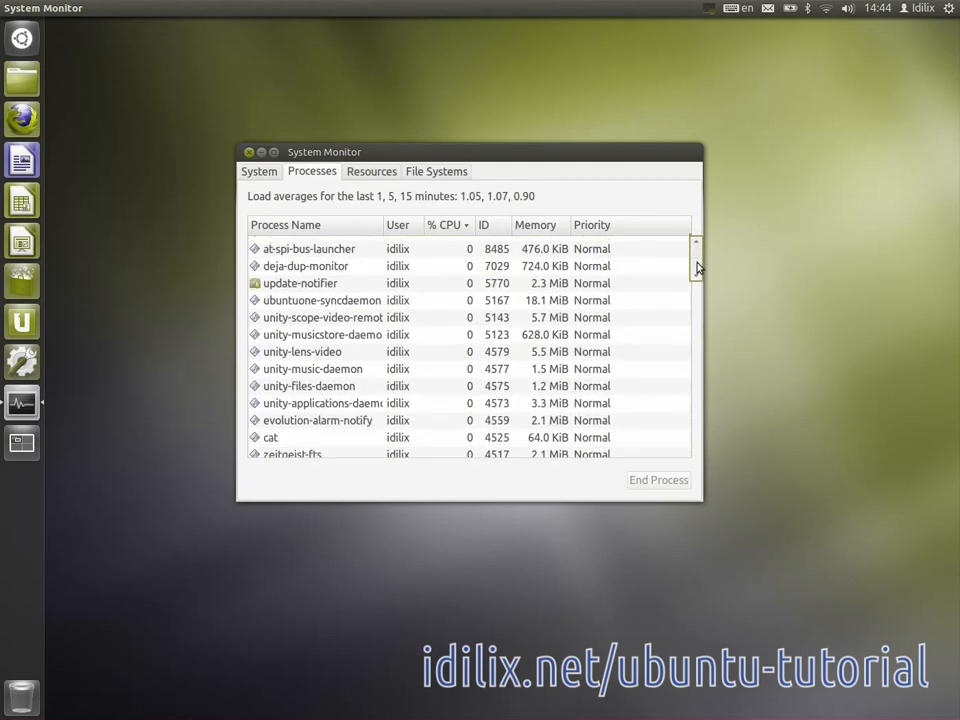
scroll("down", 3)
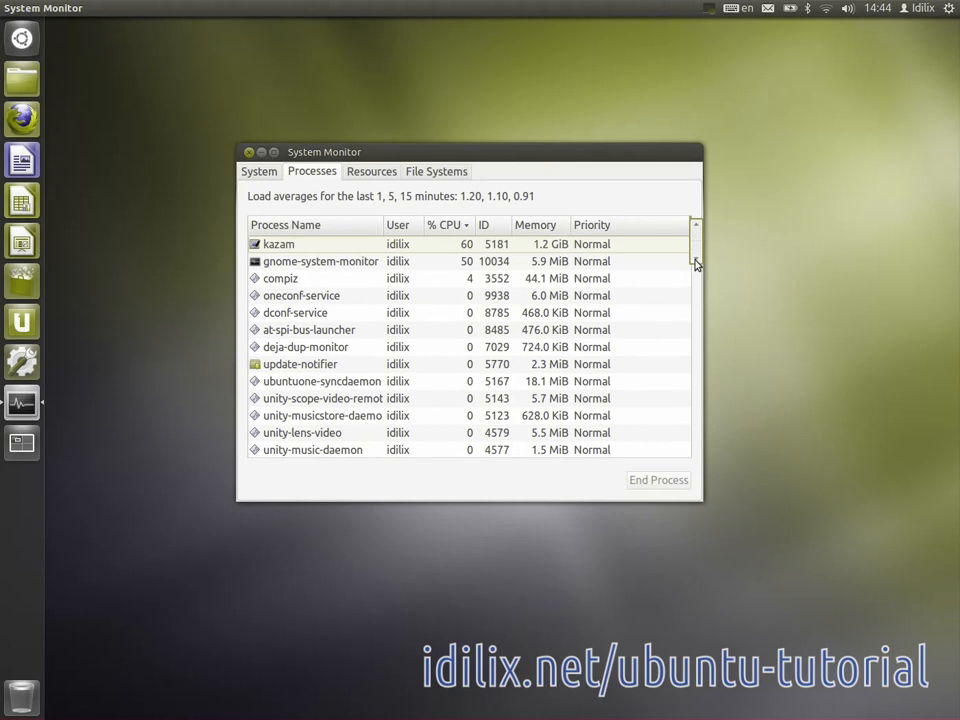
scroll("down", 3)
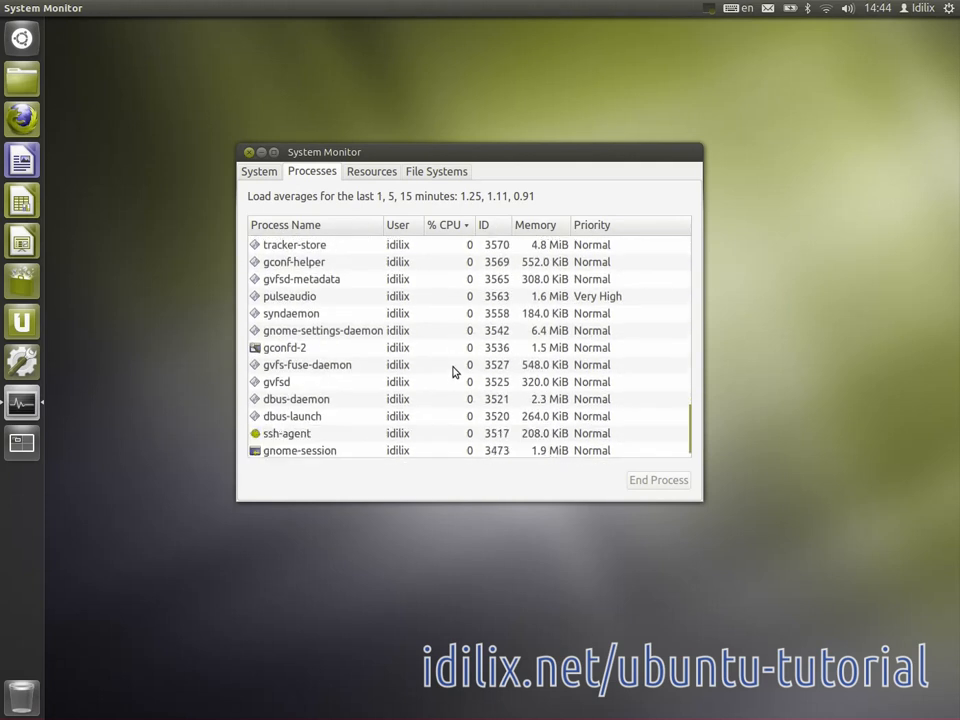
scroll("down", 3)
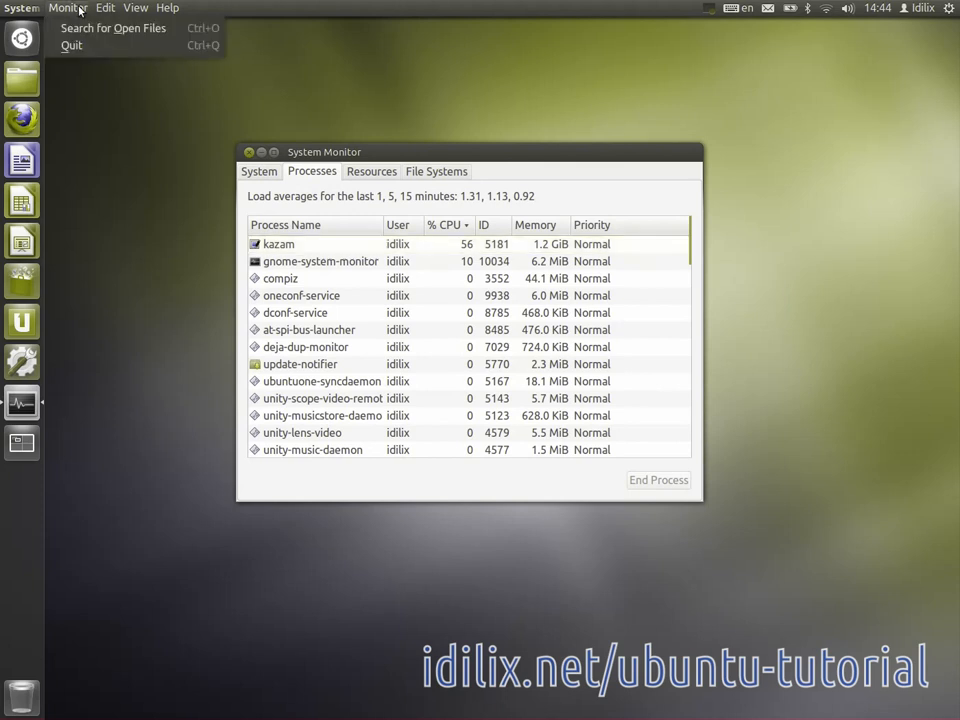
left_click(136, 8)
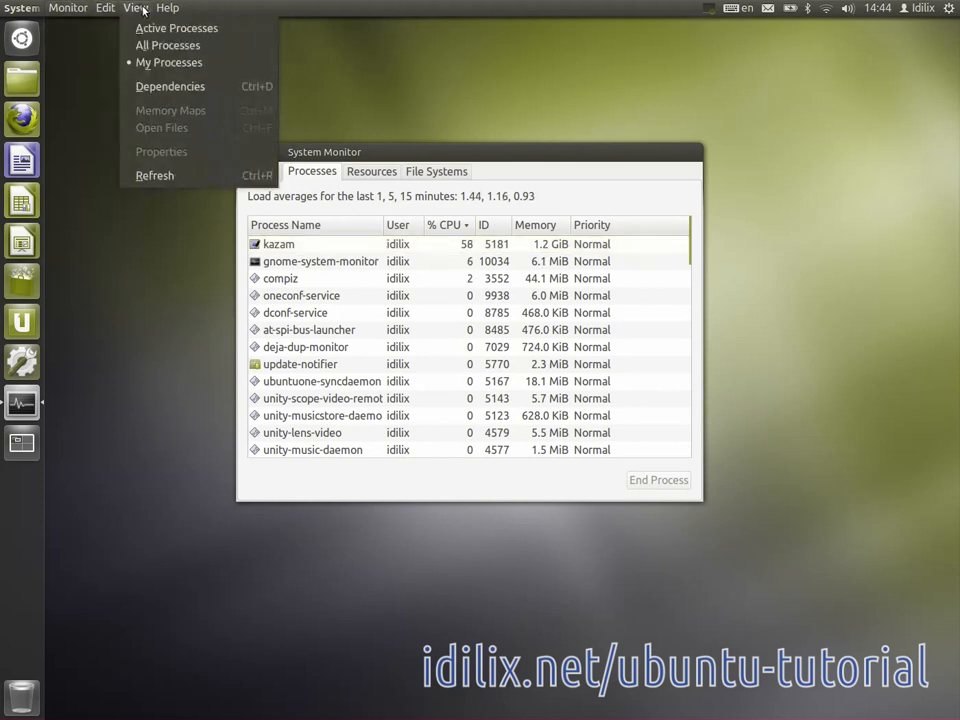
left_click(168, 8)
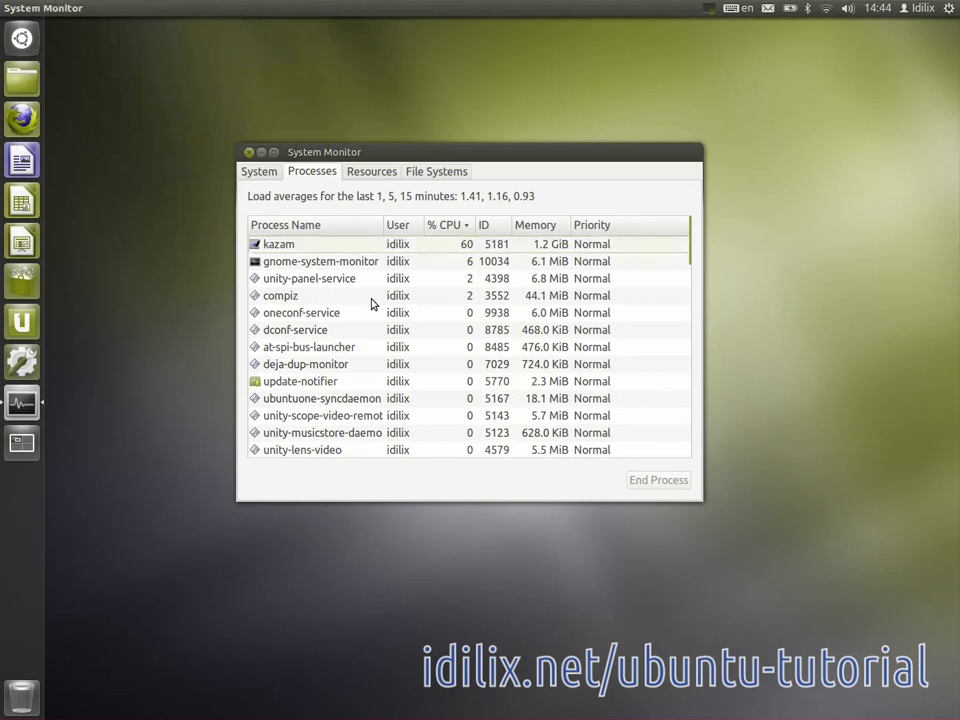
right_click(308, 296)
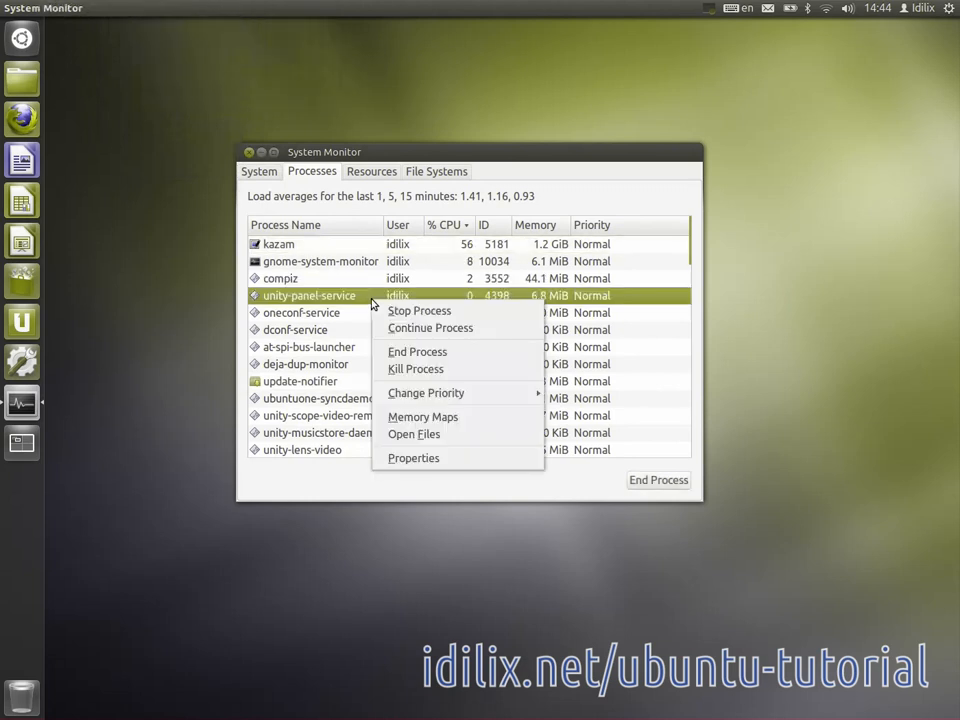
mouse_move(420, 310)
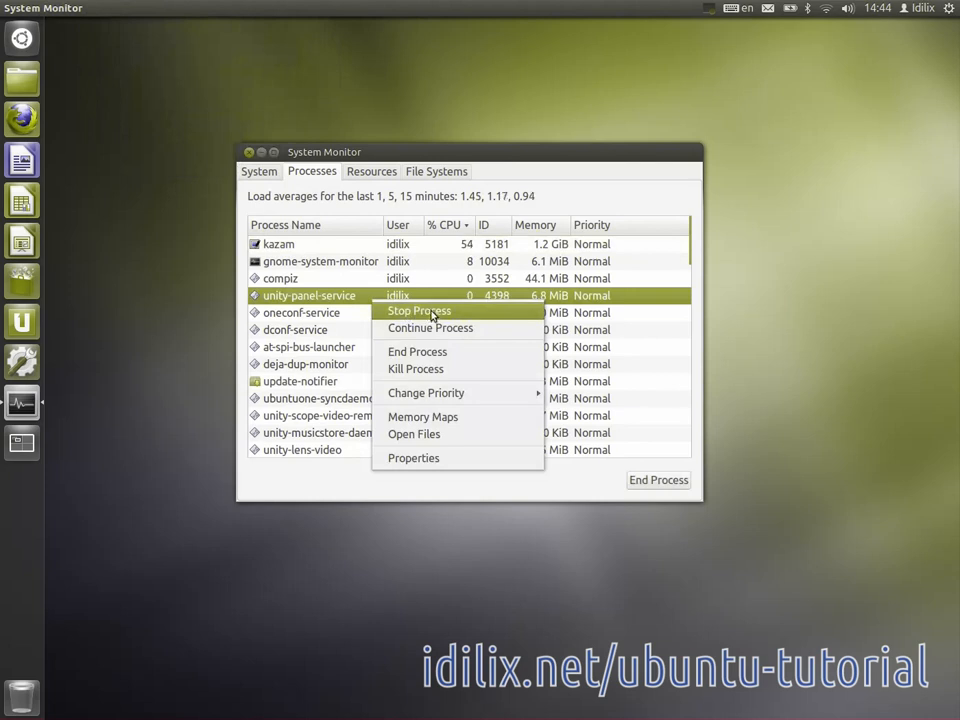
mouse_move(416, 352)
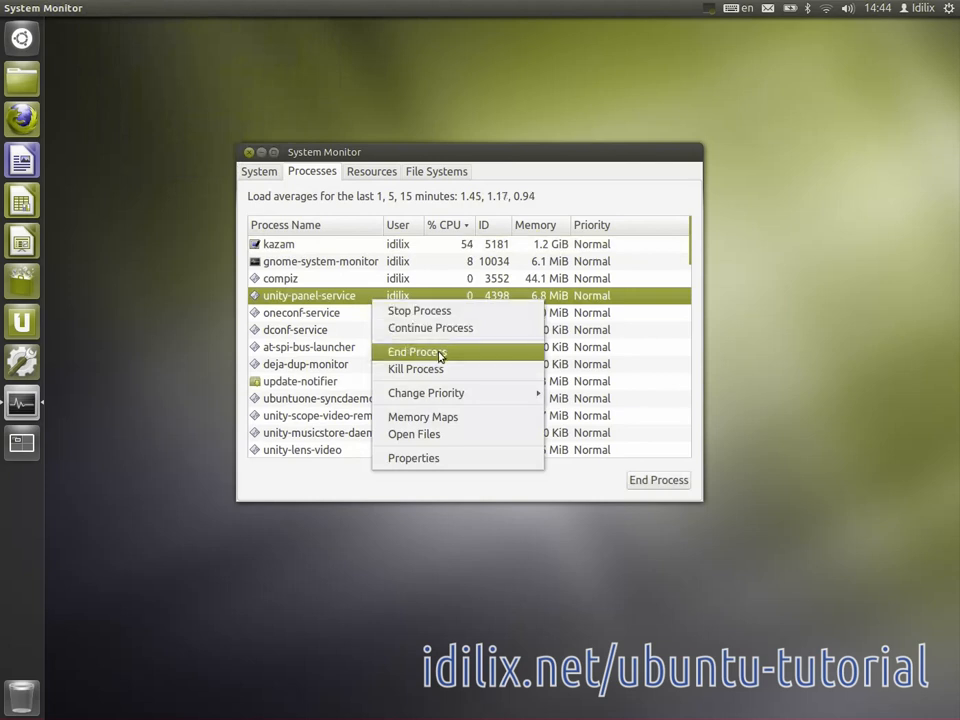
mouse_move(436, 368)
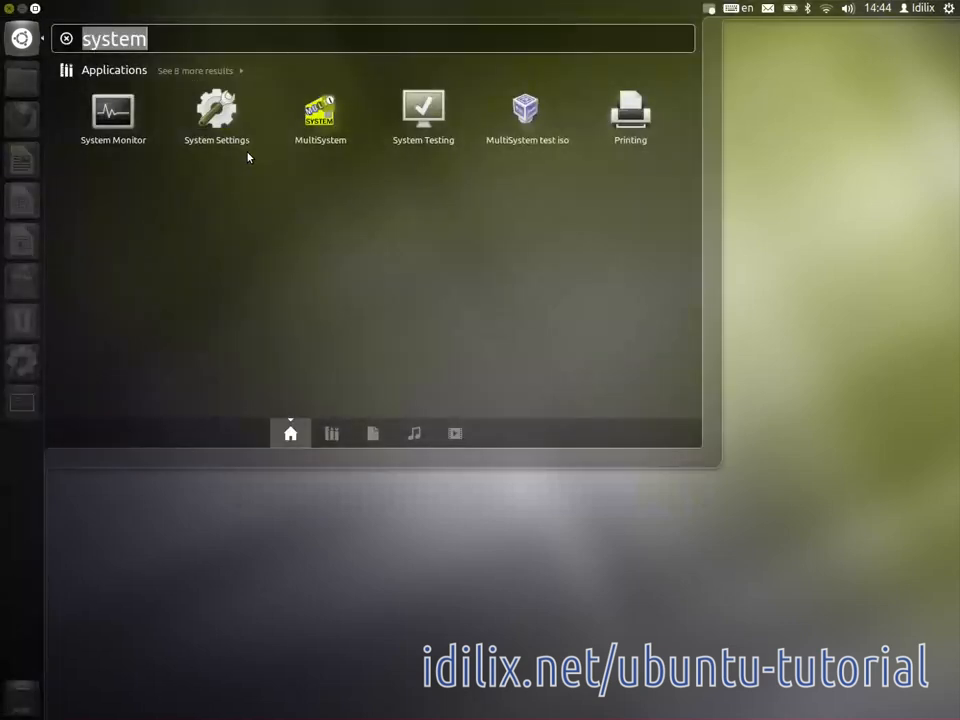
key("Escape")
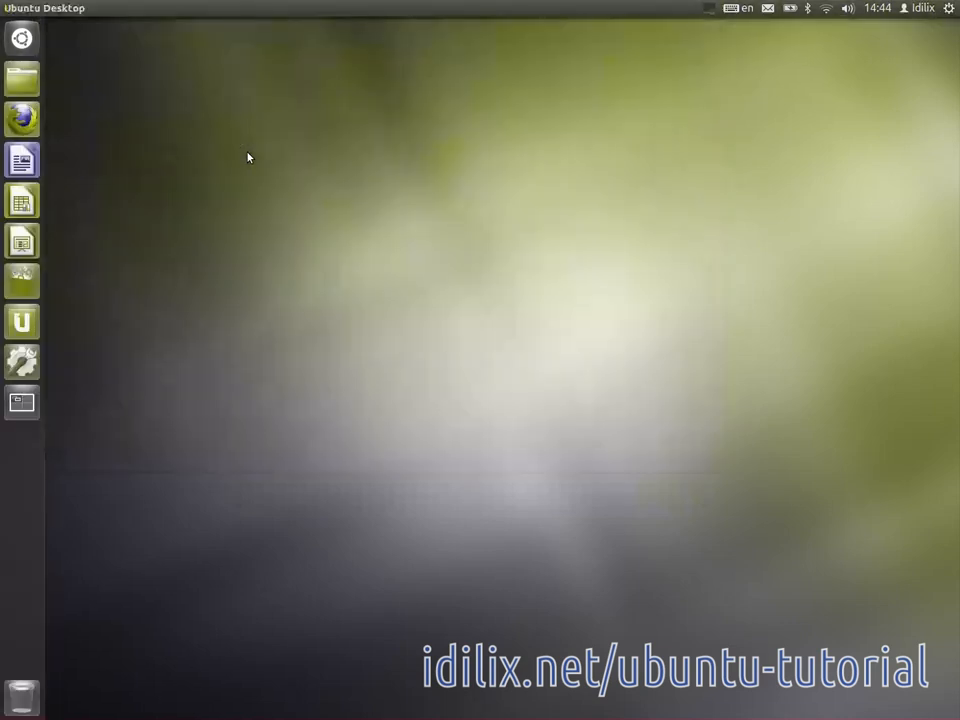
left_click(20, 404)
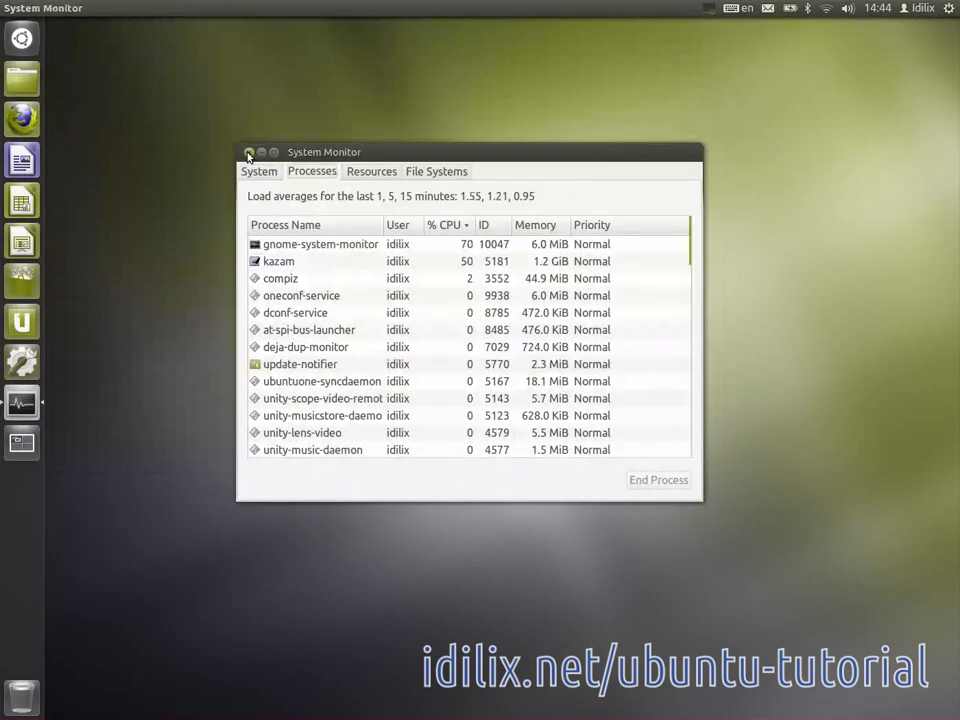
left_click(280, 278)
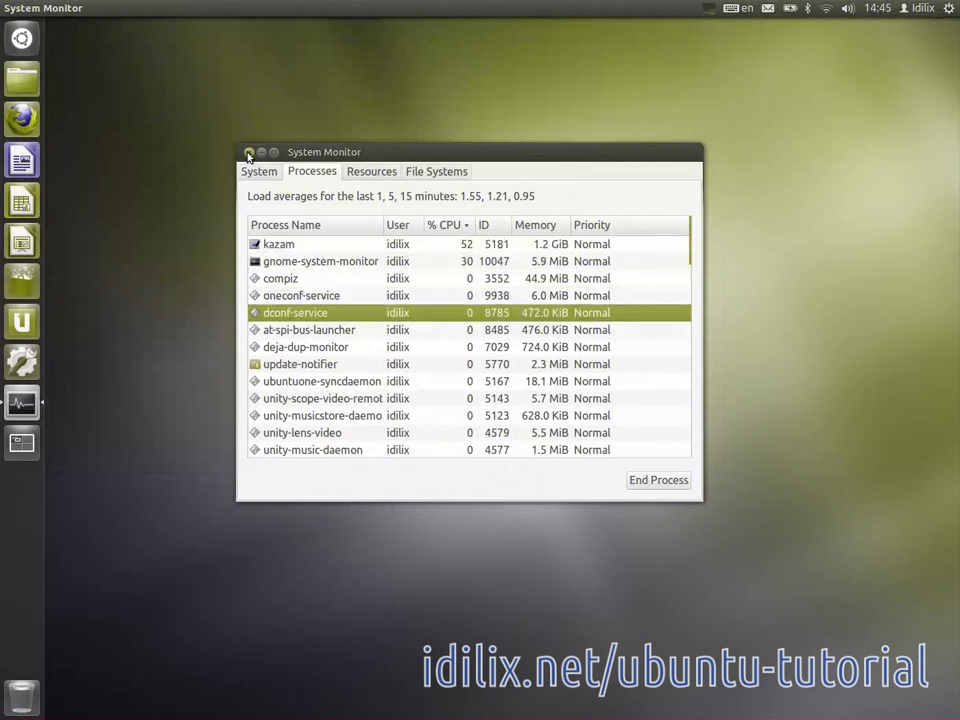
left_click(658, 480)
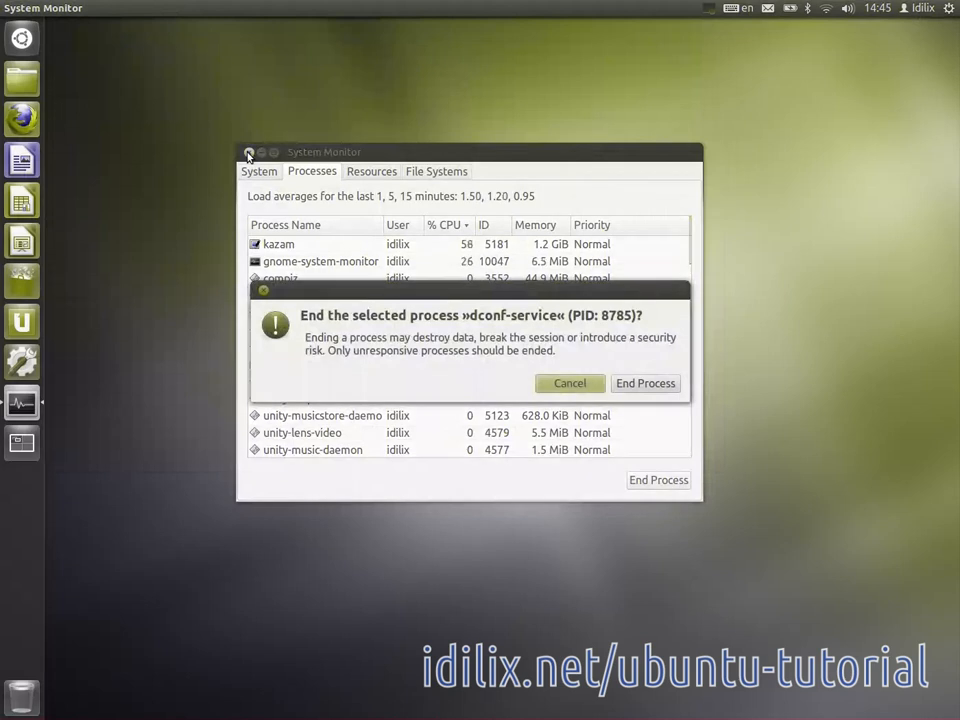
mouse_move(518, 338)
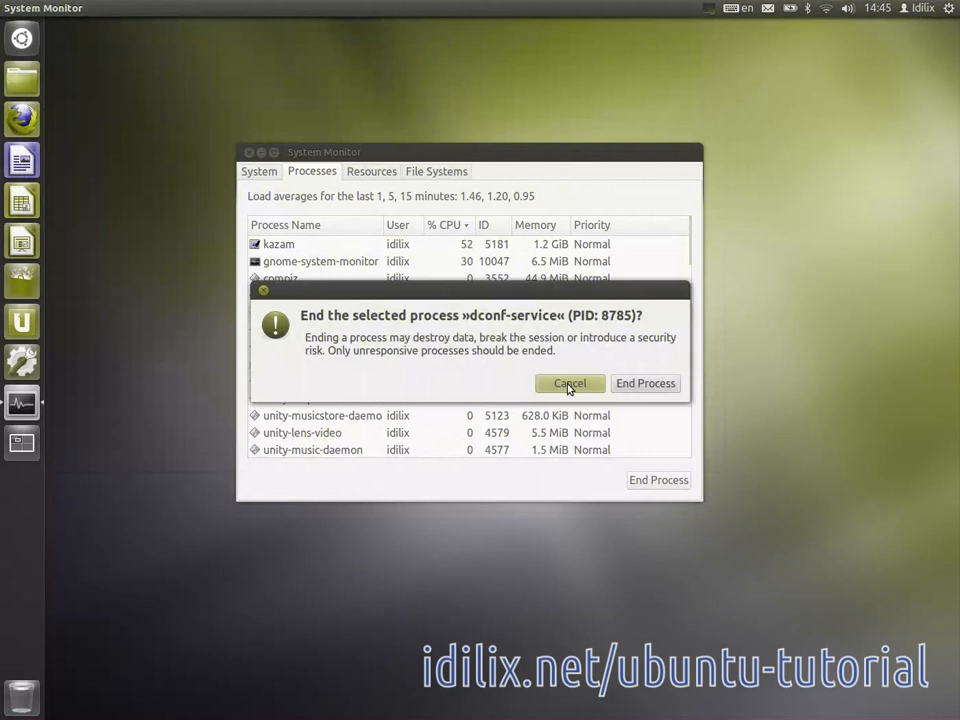
left_click(570, 384)
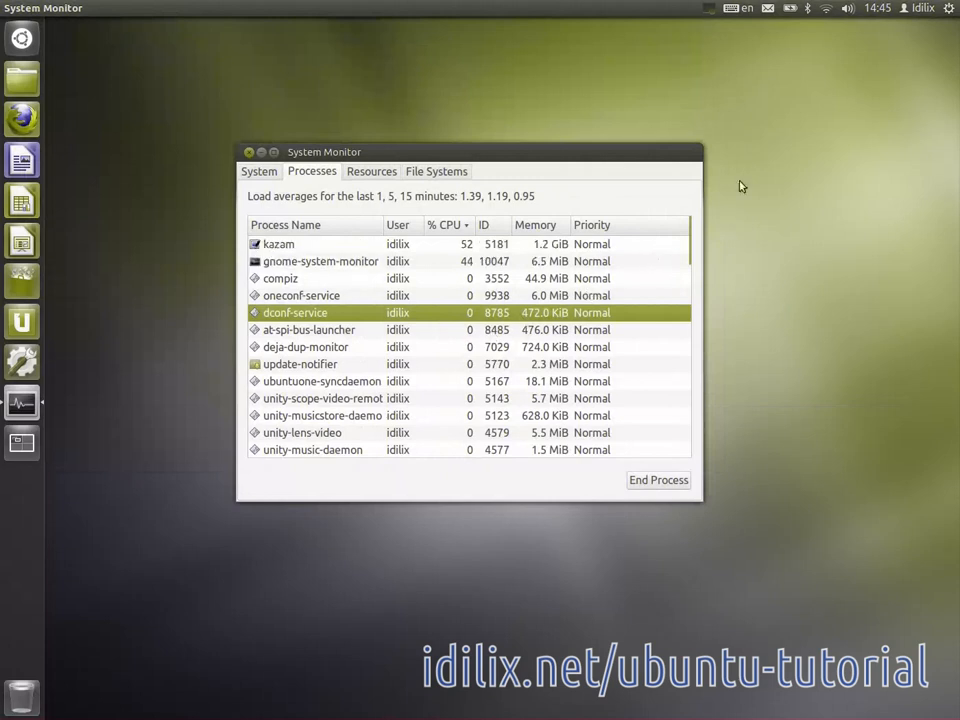
Dismiss the session menu and close System Monitor, leaving the empty desktop
left_click(948, 8)
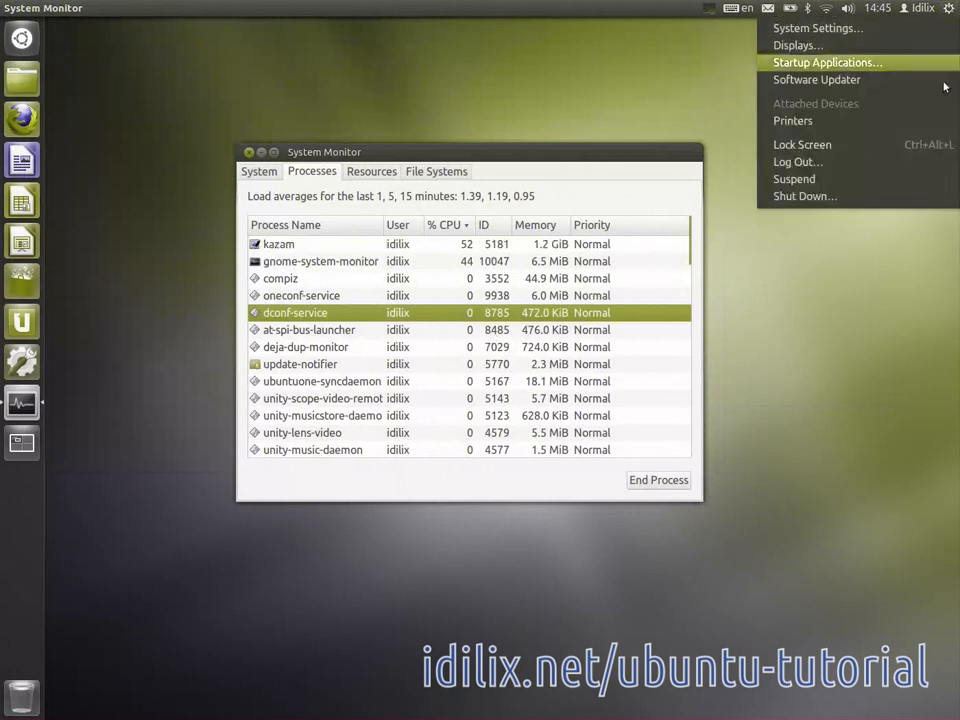
mouse_move(804, 196)
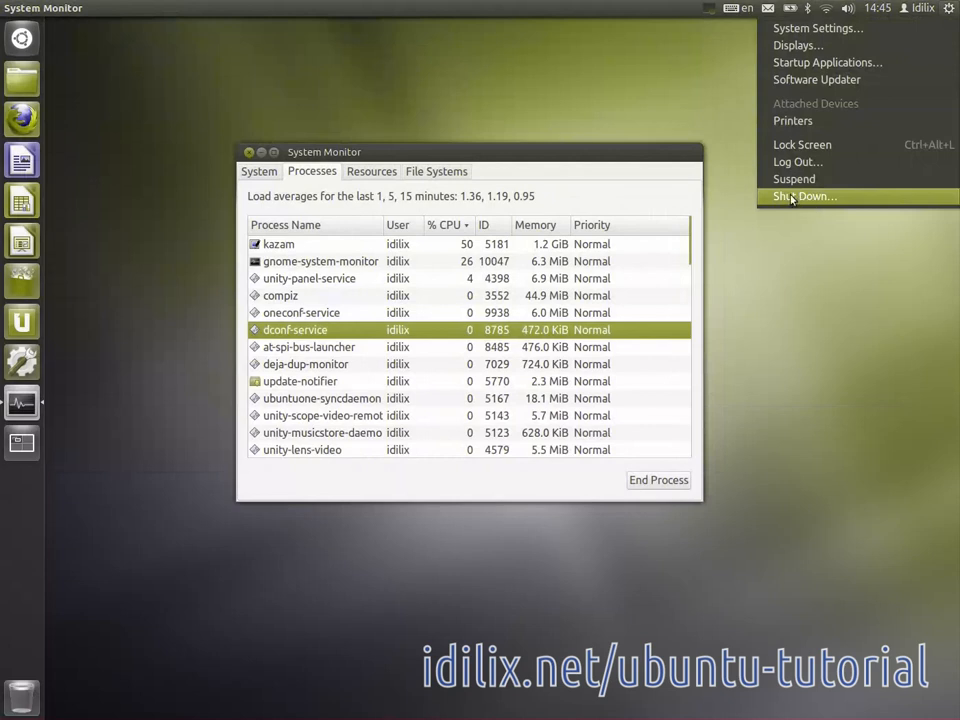
mouse_move(448, 156)
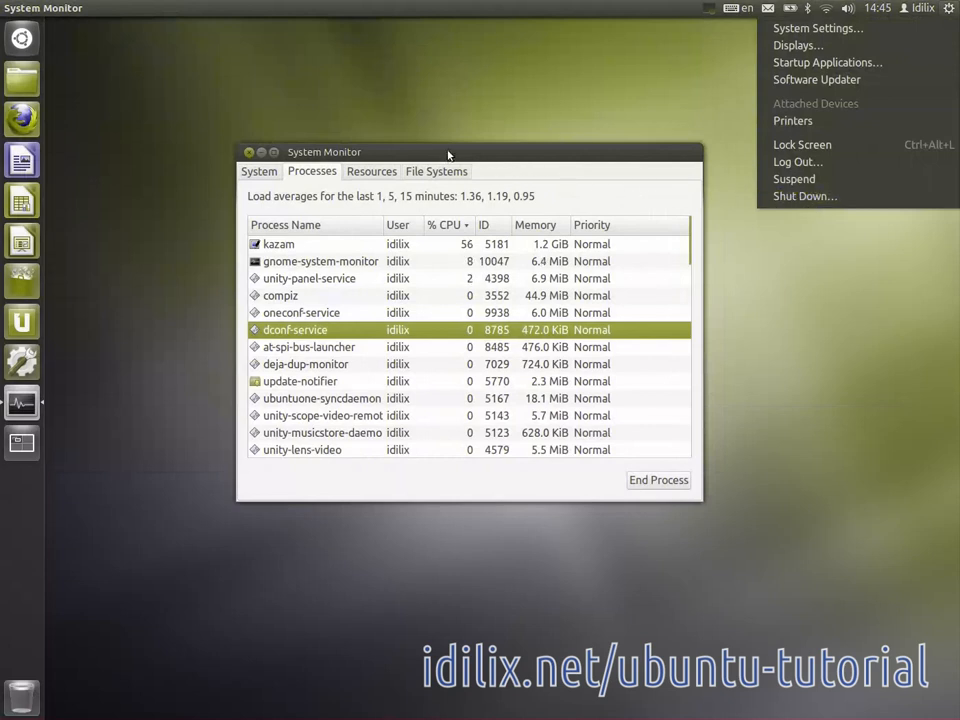
left_click(448, 152)
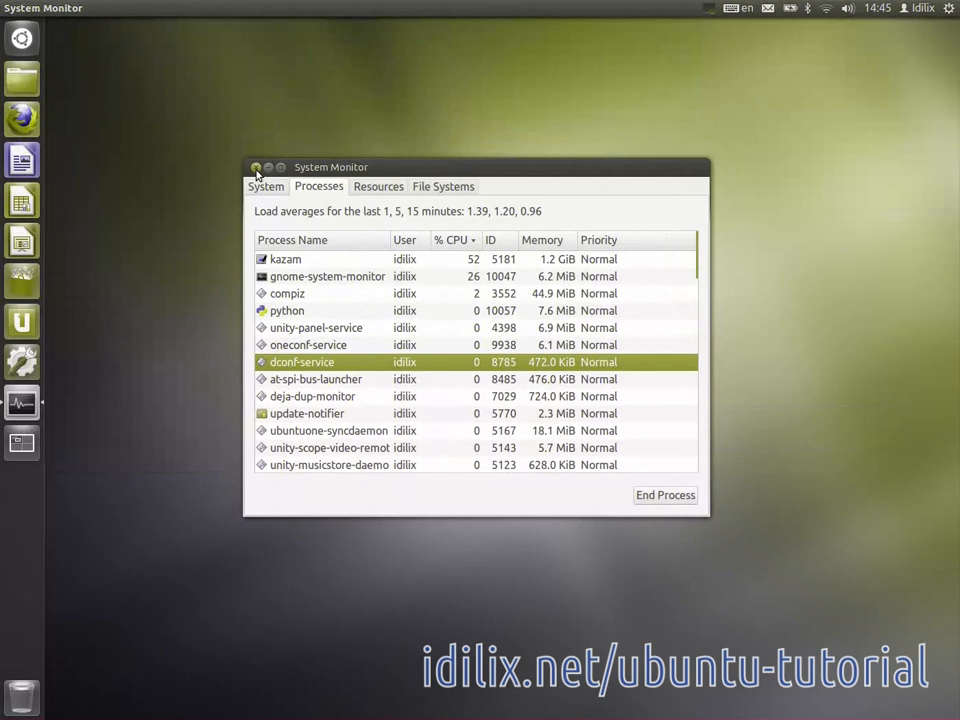
left_click(256, 168)
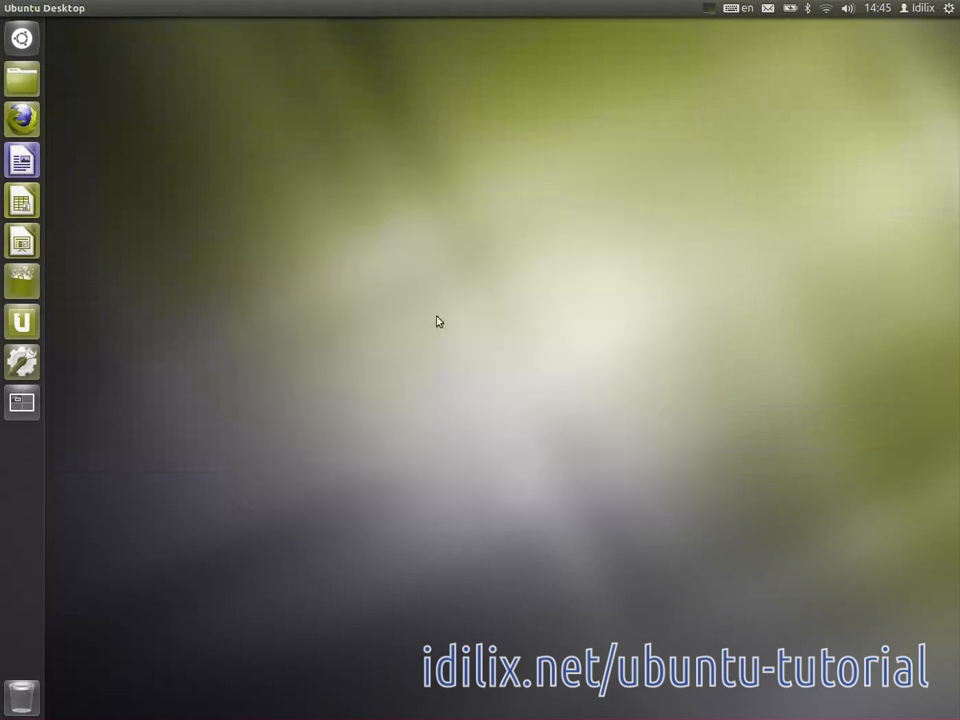